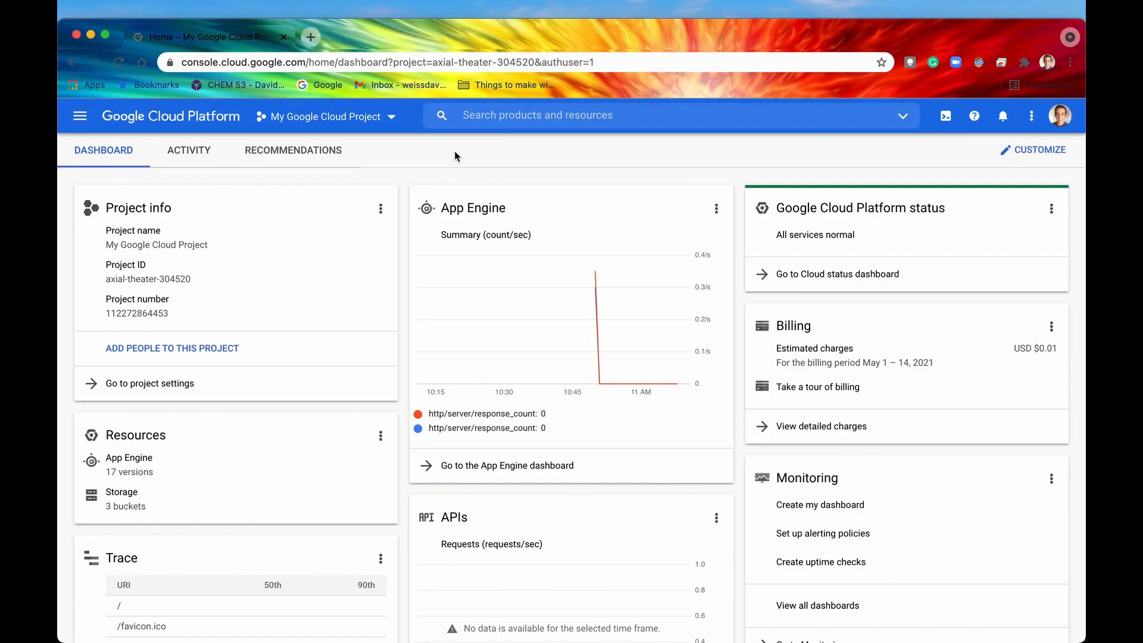
pyautogui.moveTo(449, 158)
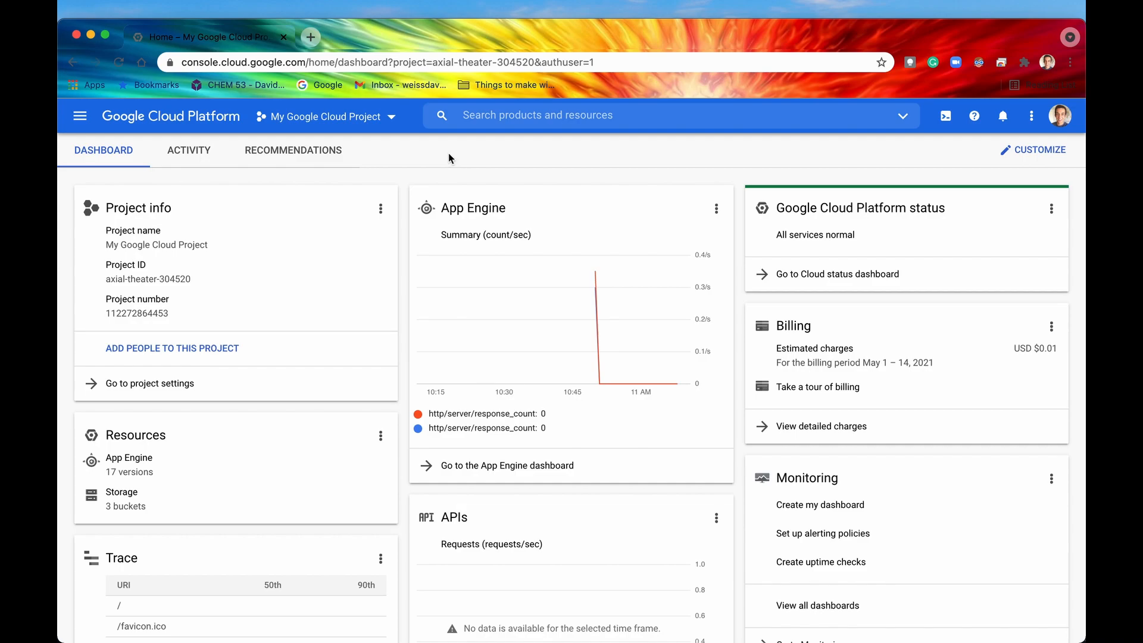
pyautogui.moveTo(80, 116)
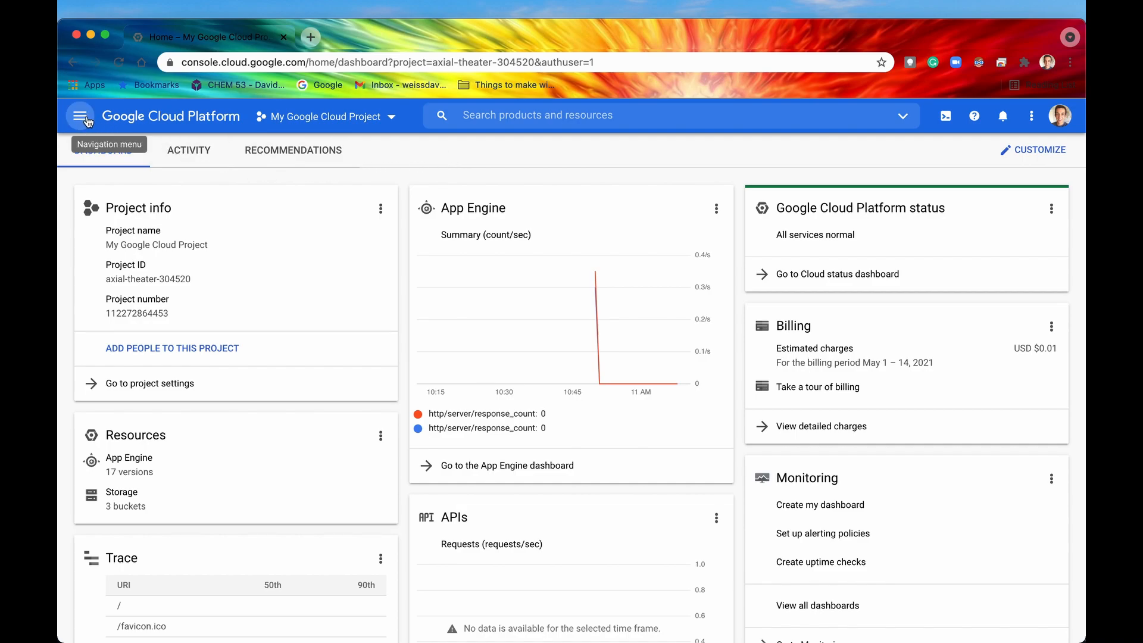
# - Reveal the console's main navigation menu listing products like Compute Engine
pyautogui.click(80, 116)
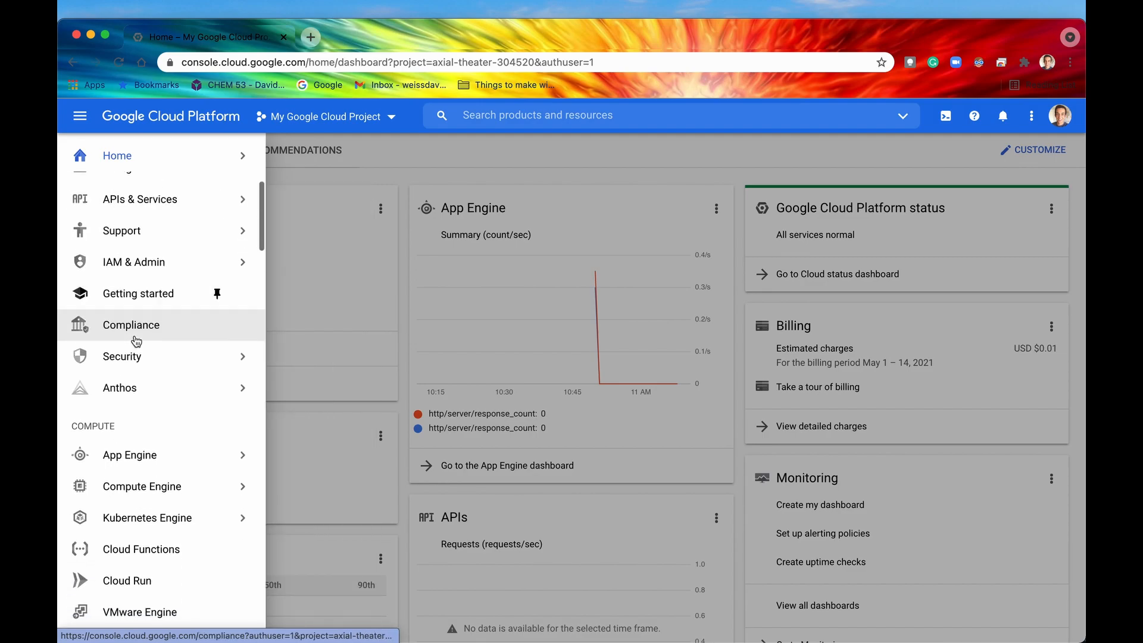
pyautogui.moveTo(145, 424)
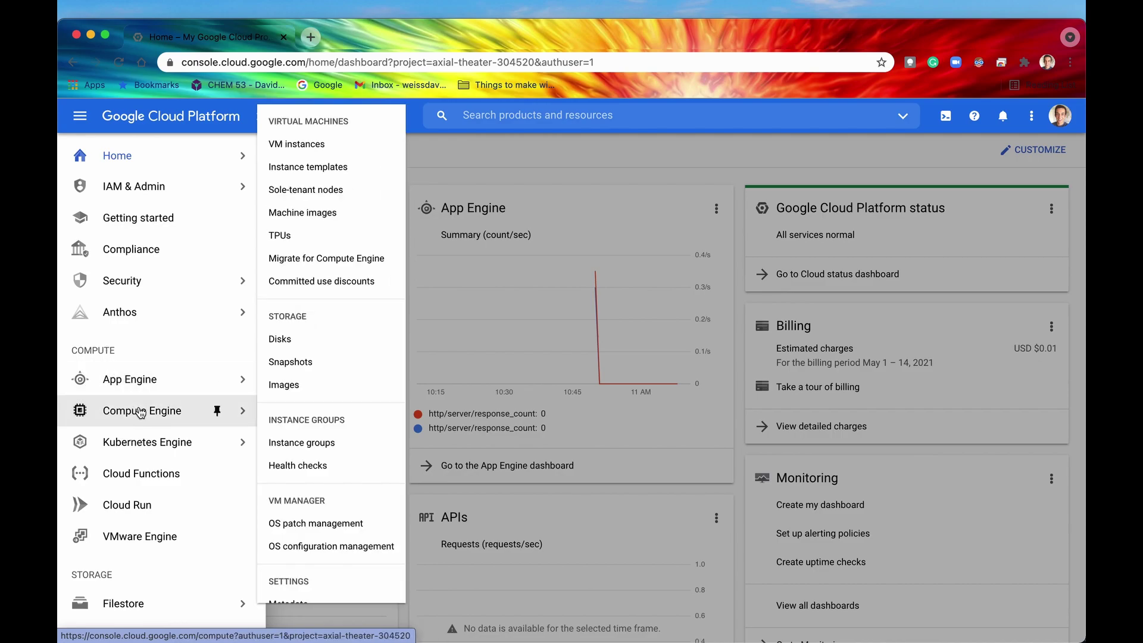
# - Land on the empty Compute Engine VM instances page and browse its sidebar entries
pyautogui.click(296, 144)
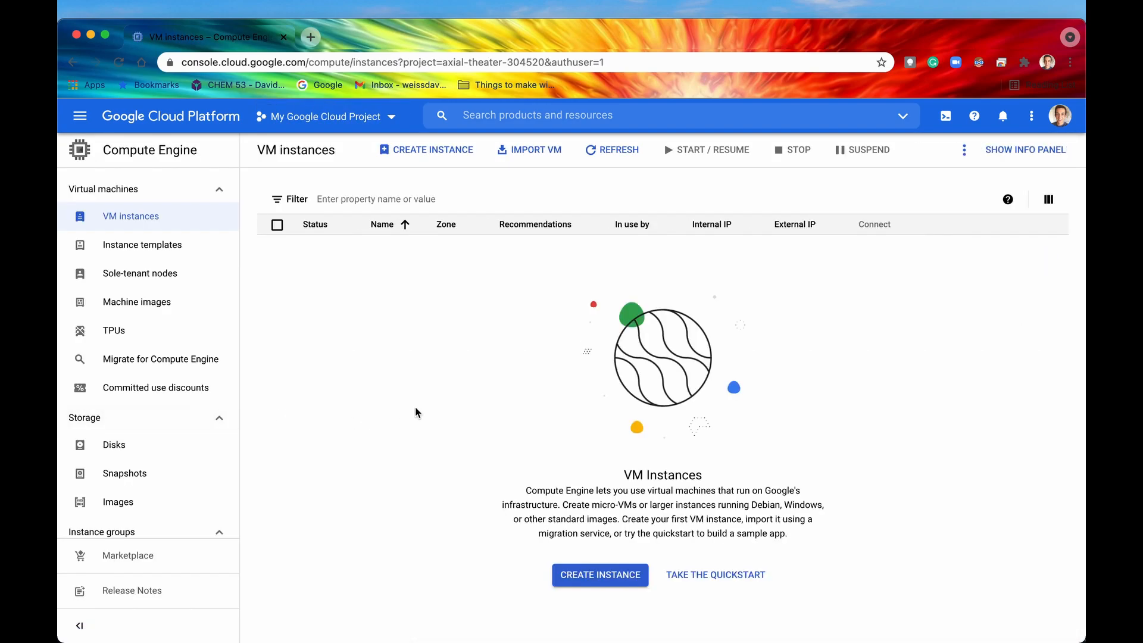
pyautogui.moveTo(417, 412)
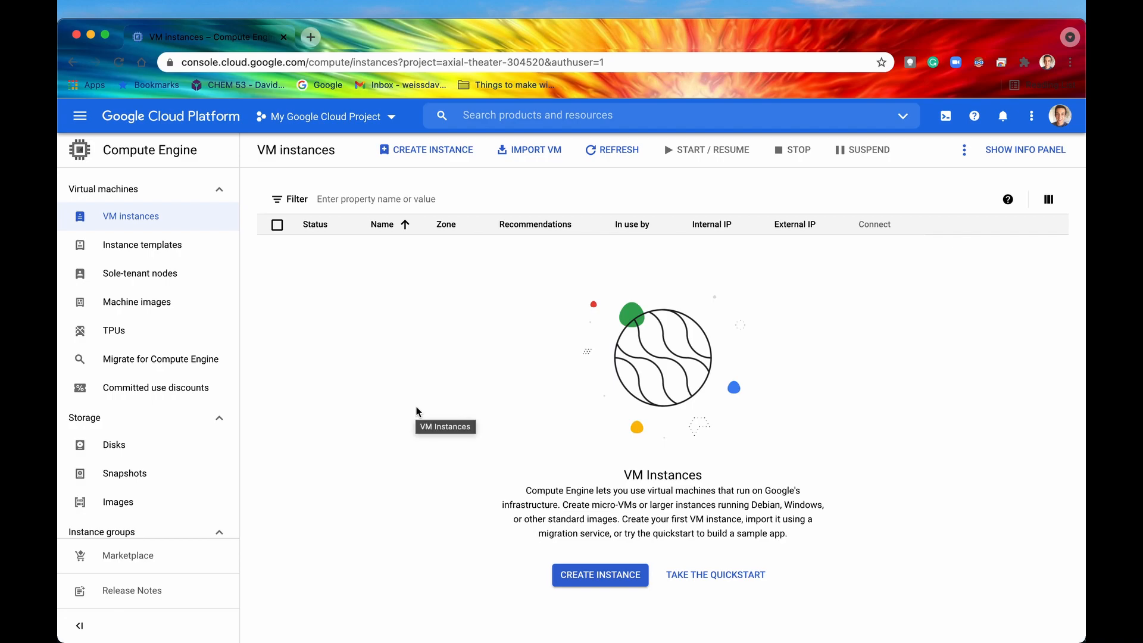
pyautogui.moveTo(427, 327)
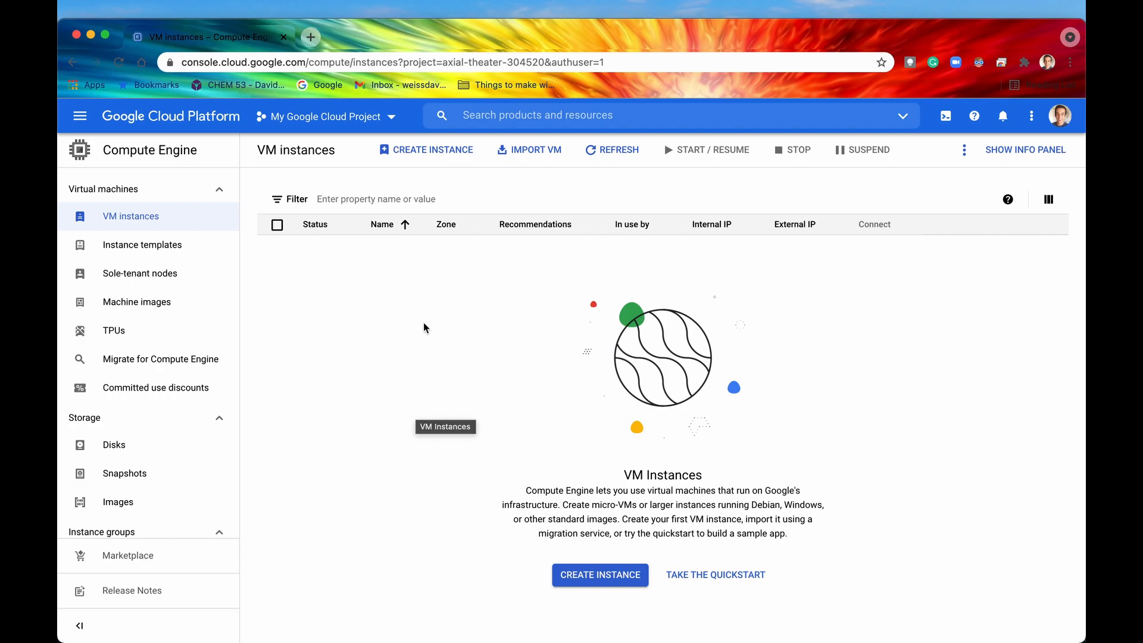
pyautogui.moveTo(225, 223)
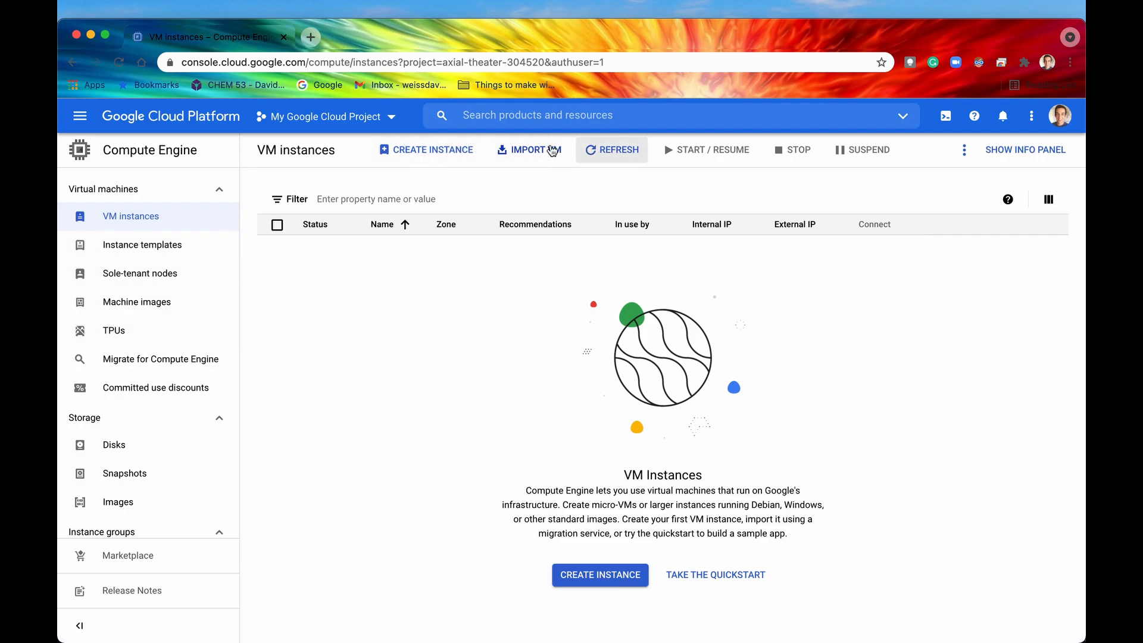
pyautogui.moveTo(155, 279)
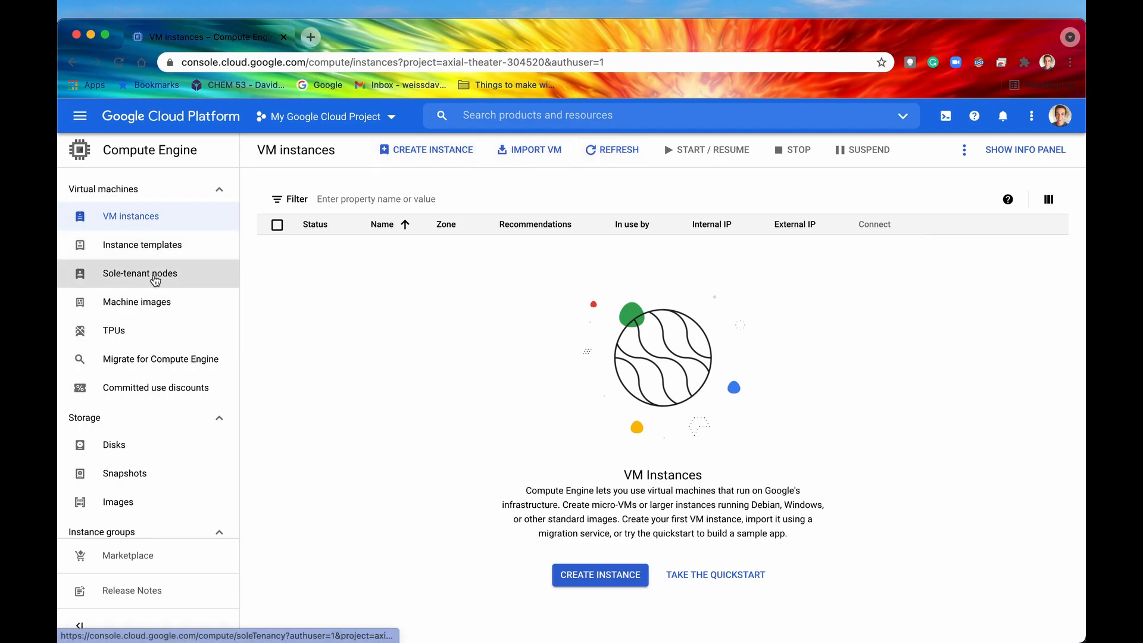
pyautogui.moveTo(146, 259)
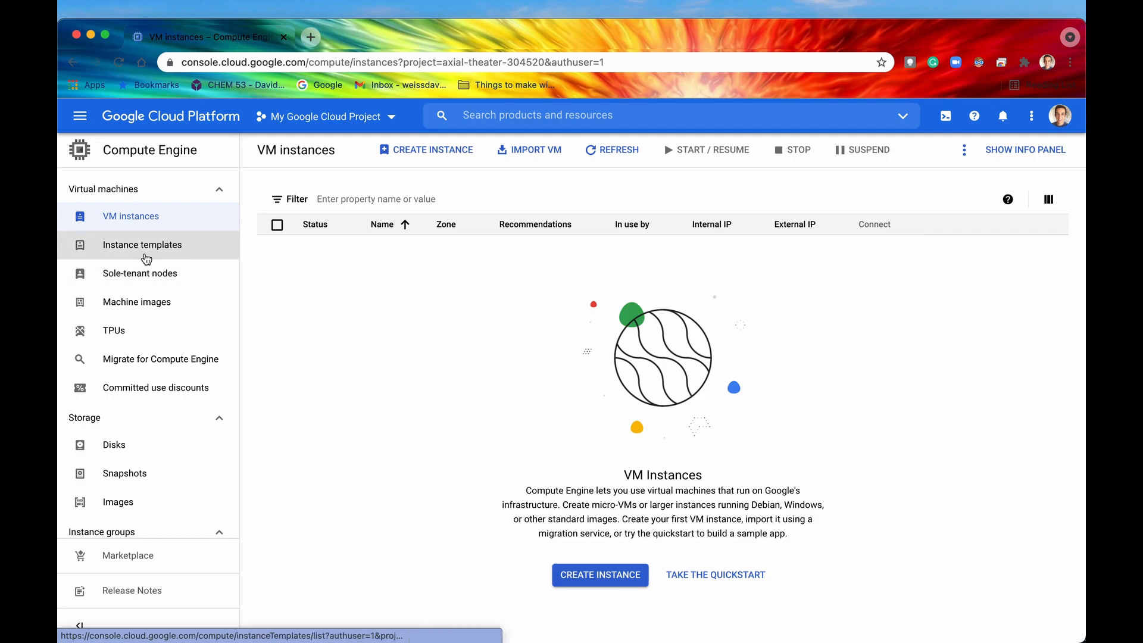
pyautogui.moveTo(118, 265)
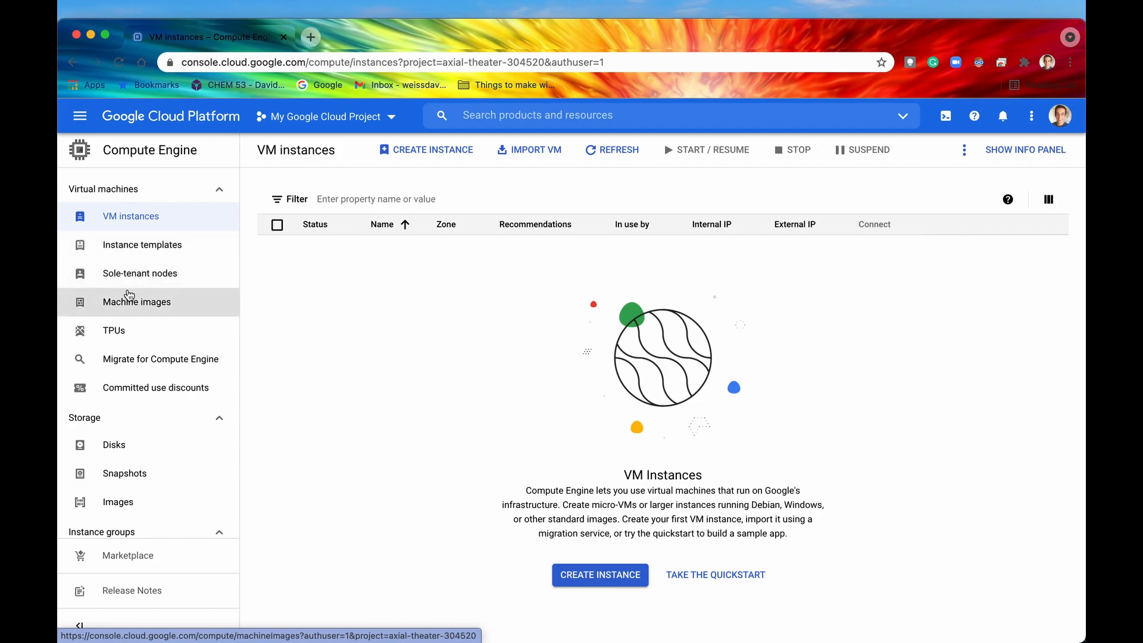
pyautogui.moveTo(143, 253)
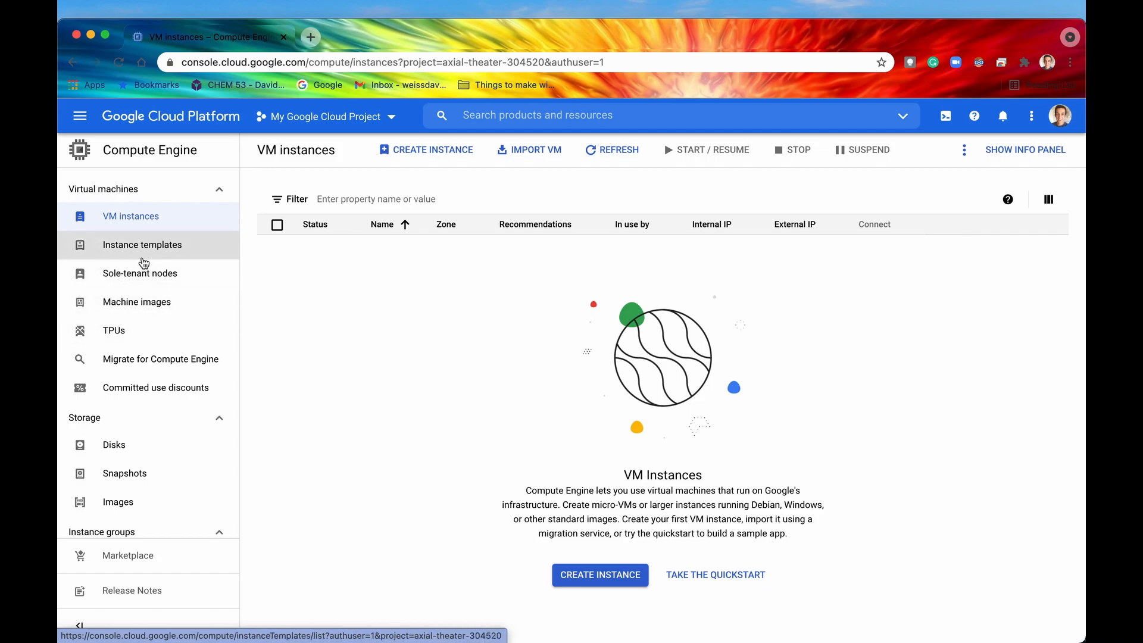
pyautogui.moveTo(123, 337)
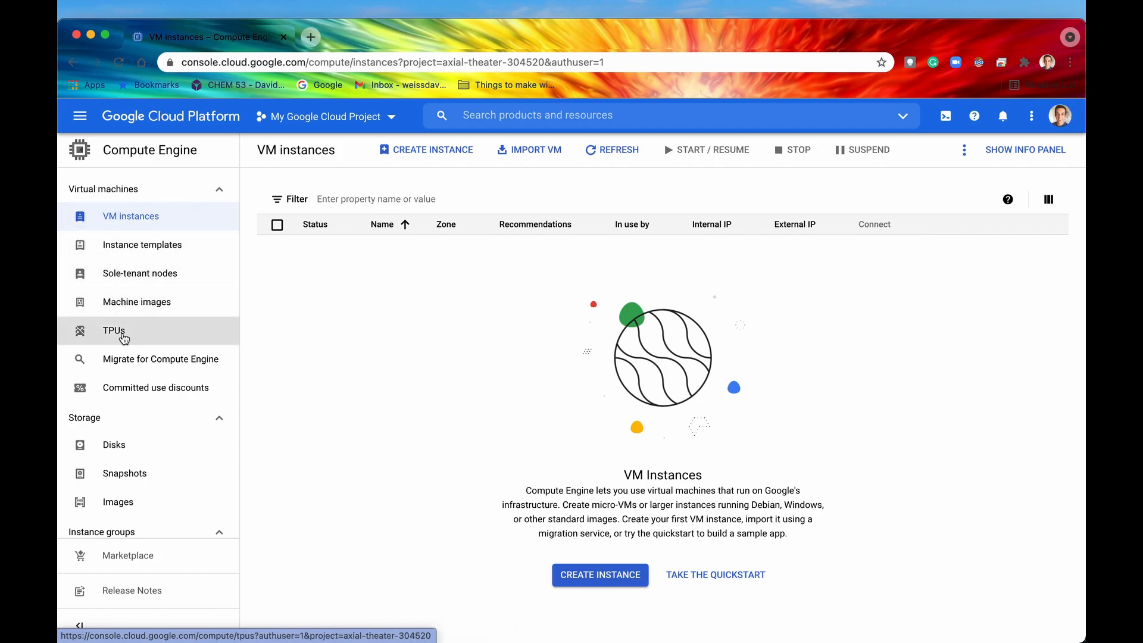
pyautogui.moveTo(116, 342)
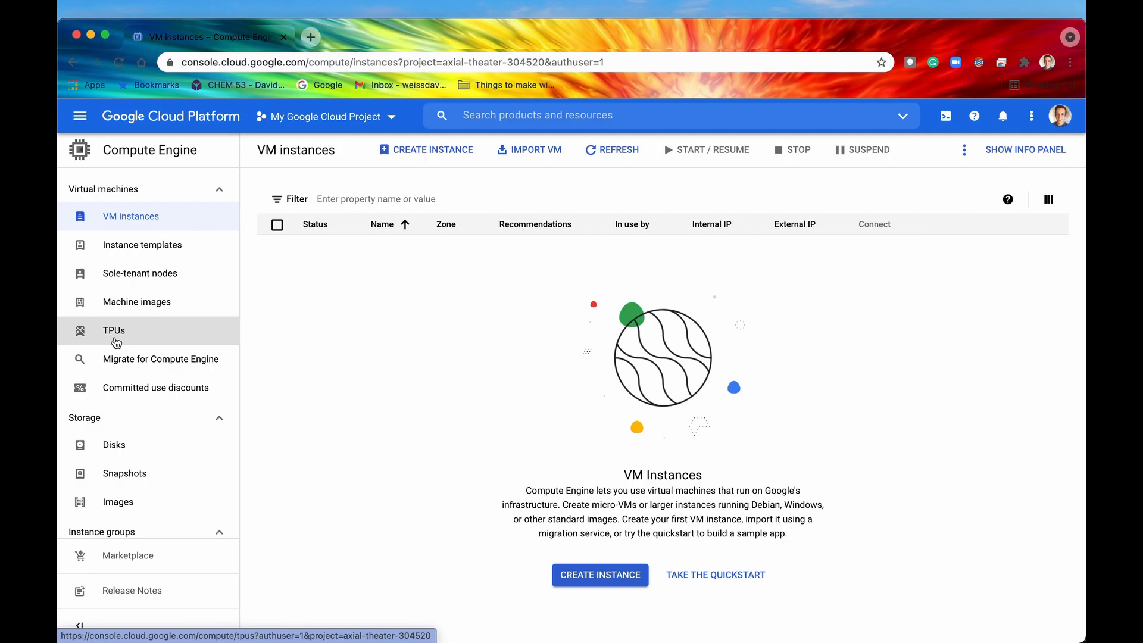
pyautogui.moveTo(130, 476)
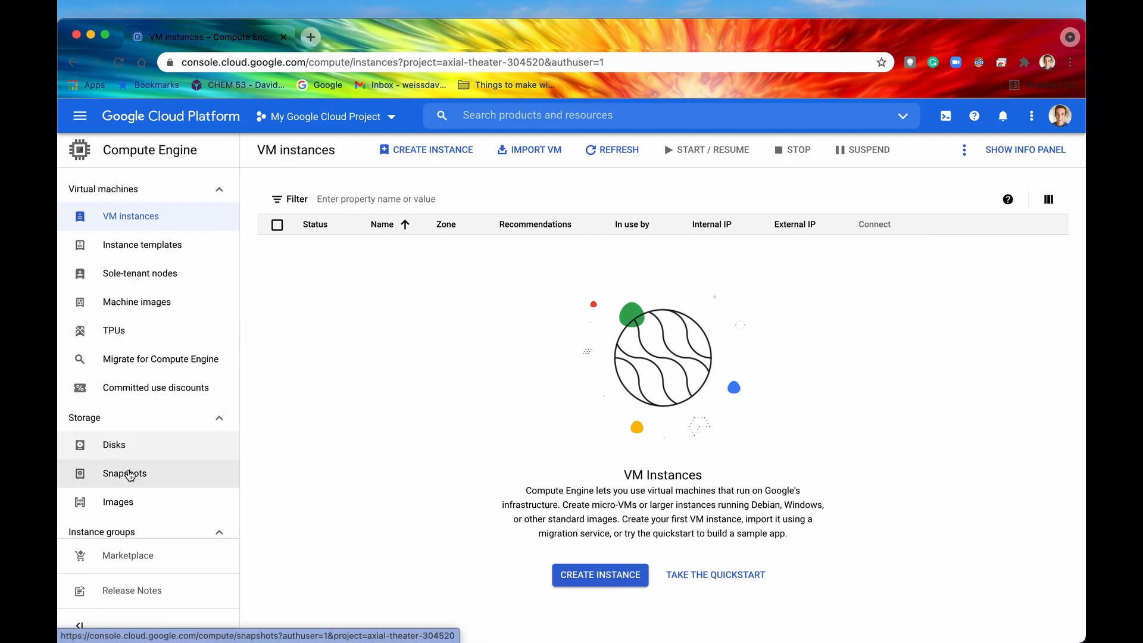
pyautogui.scroll(-3)
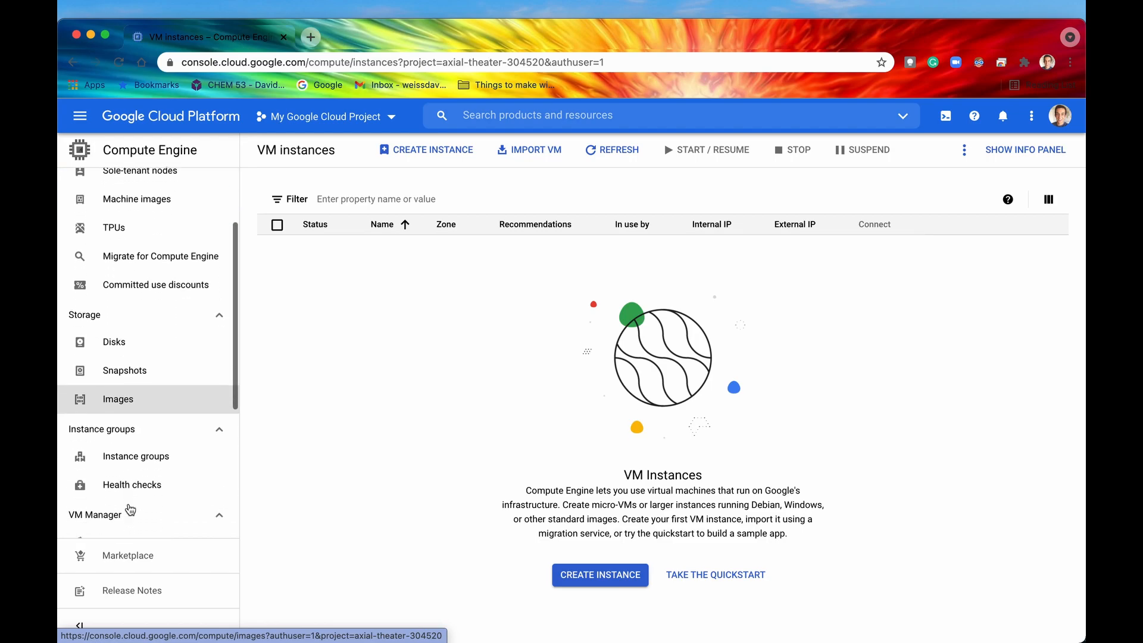
pyautogui.scroll(-3)
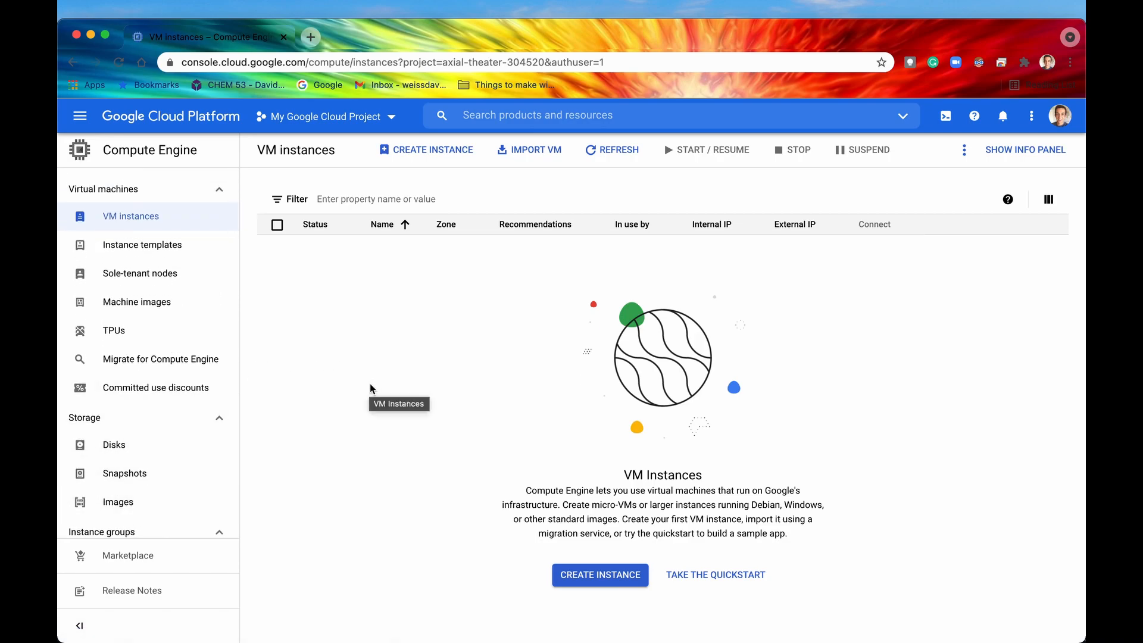
pyautogui.moveTo(324, 317)
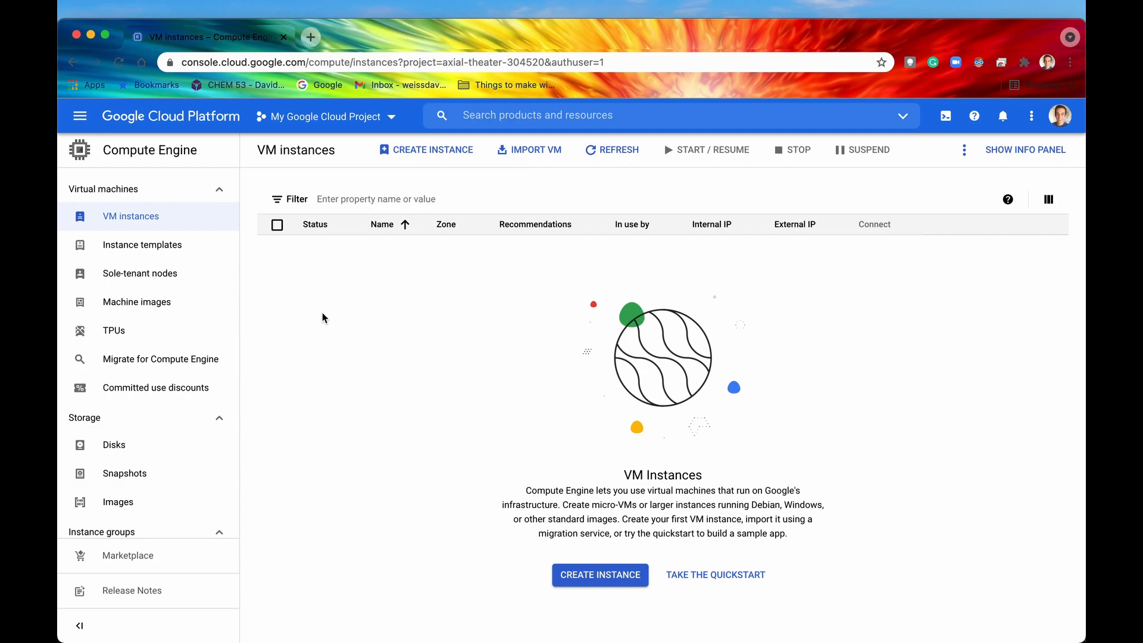
pyautogui.moveTo(324, 317)
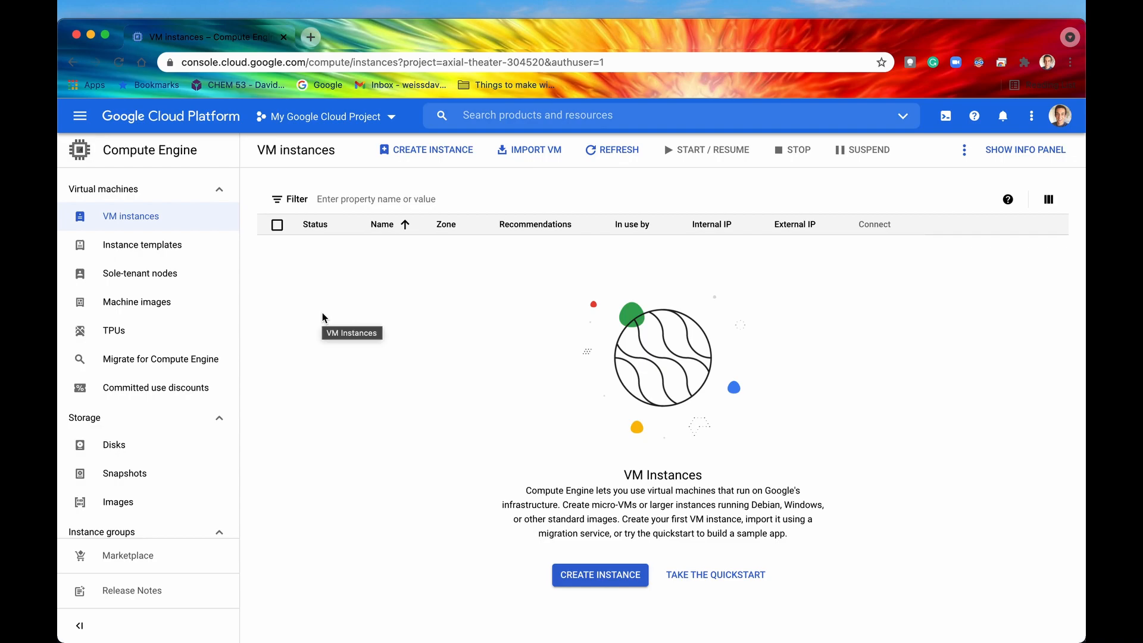
pyautogui.moveTo(433, 286)
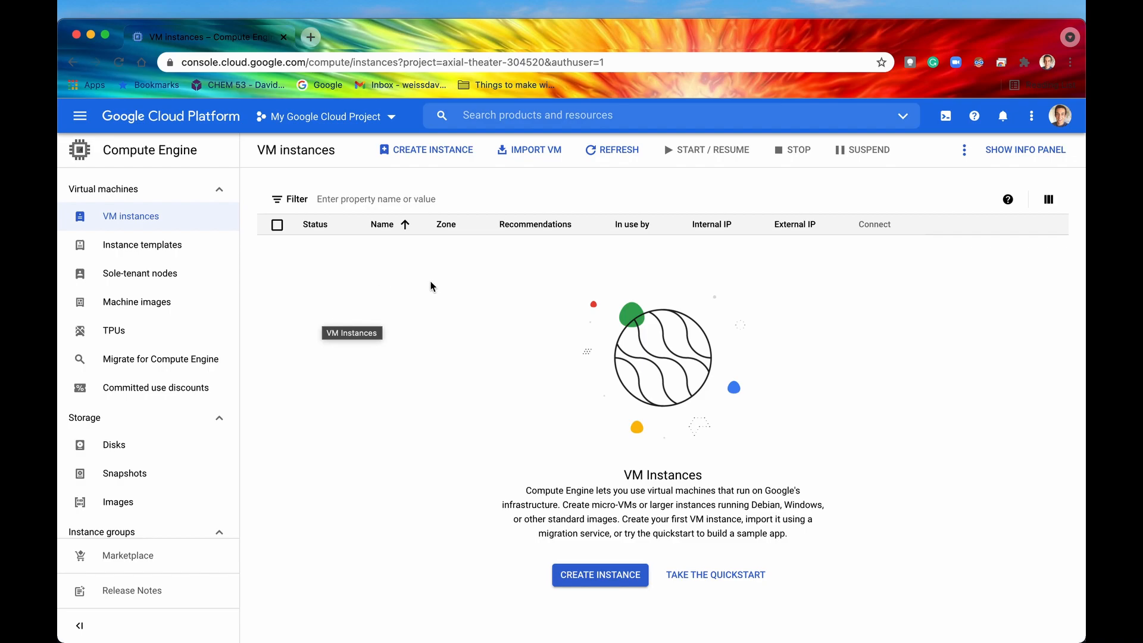
pyautogui.moveTo(443, 289)
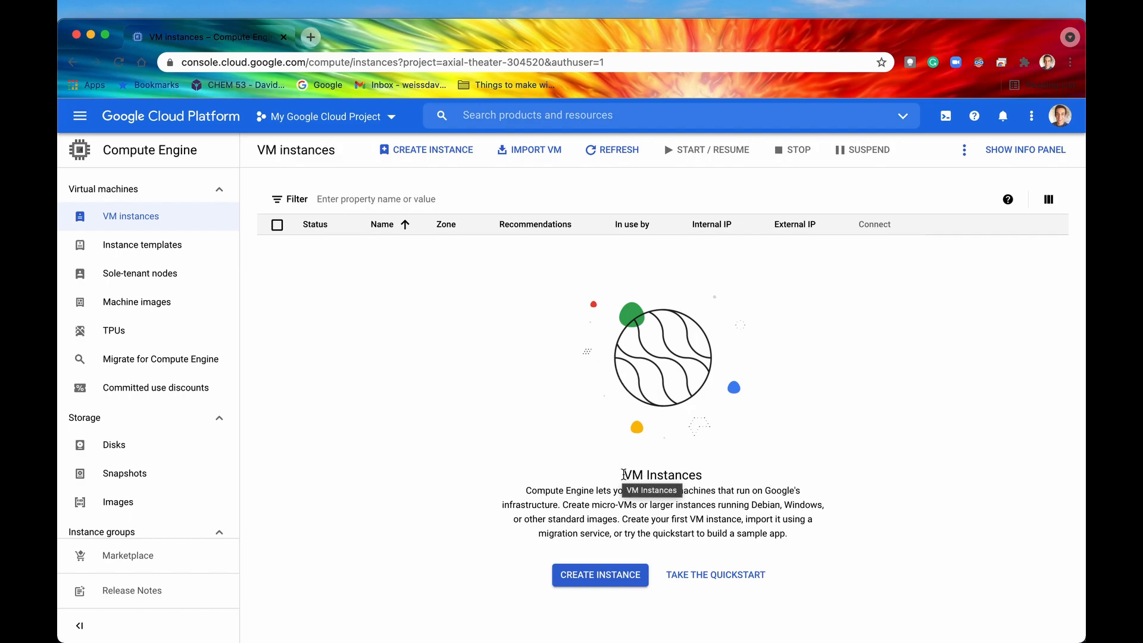
pyautogui.doubleClick(663, 475)
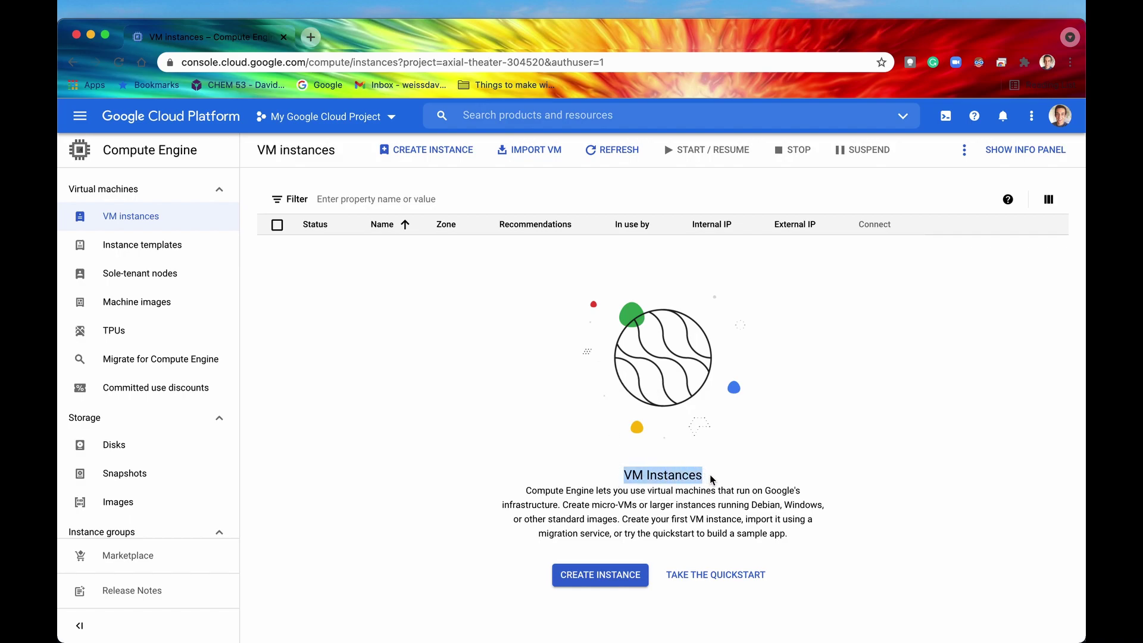